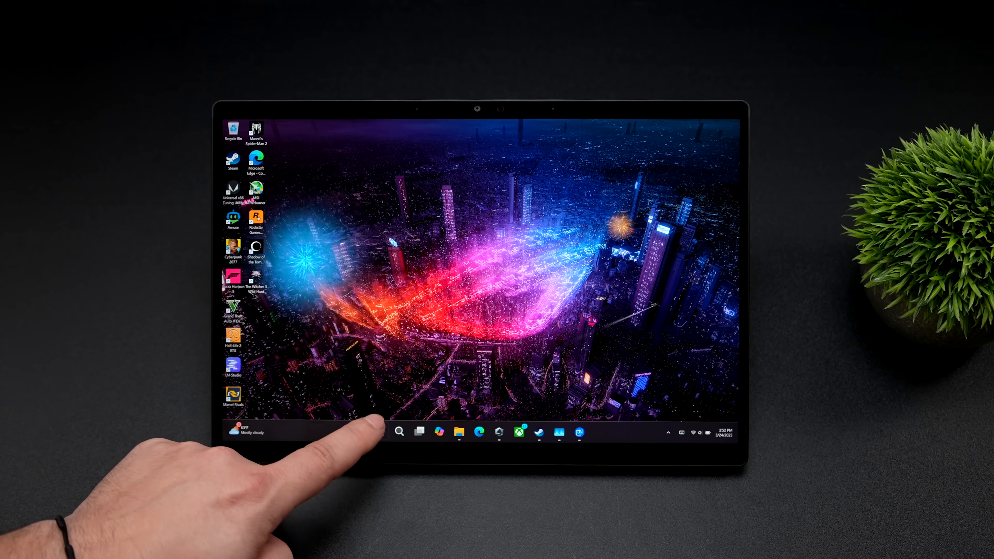
pyautogui.click(379, 432)
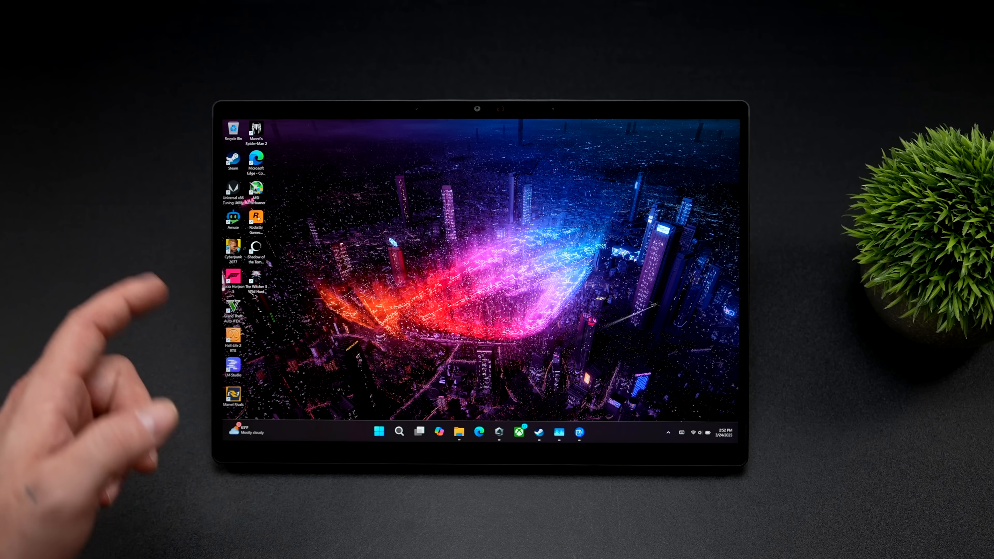